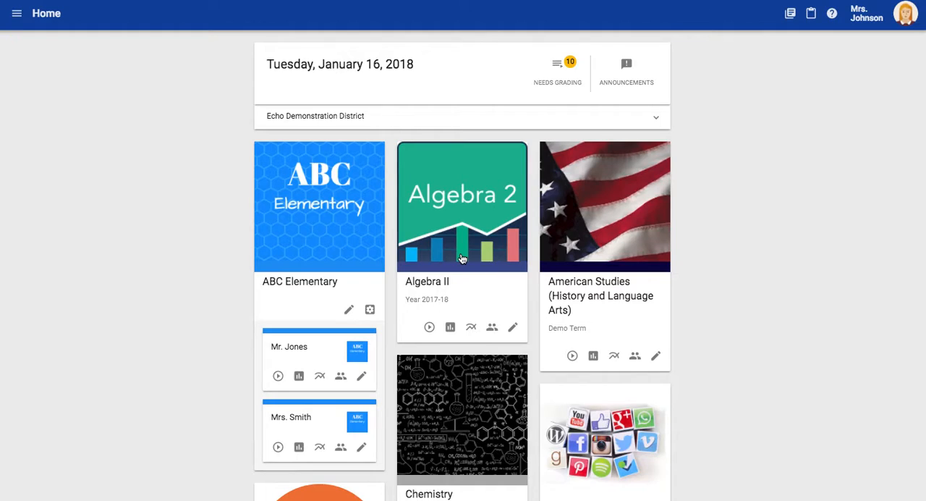
mouse_move(414, 255)
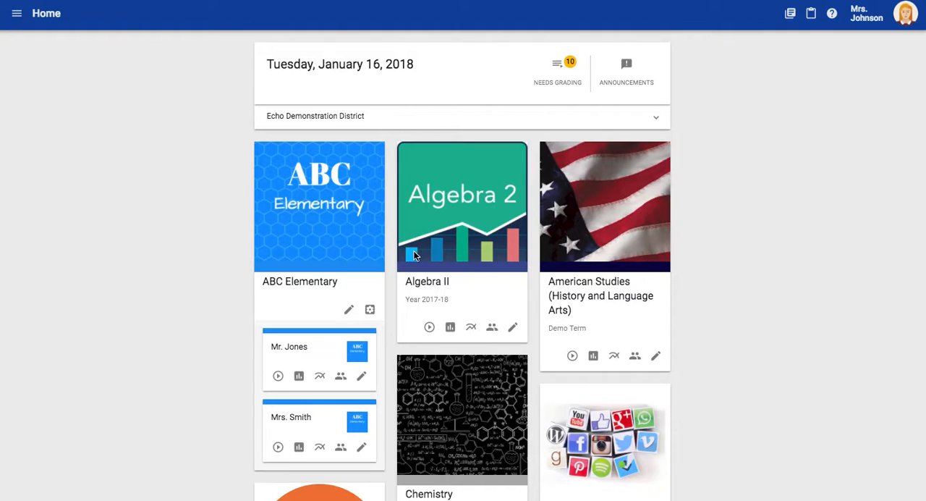
mouse_move(362, 378)
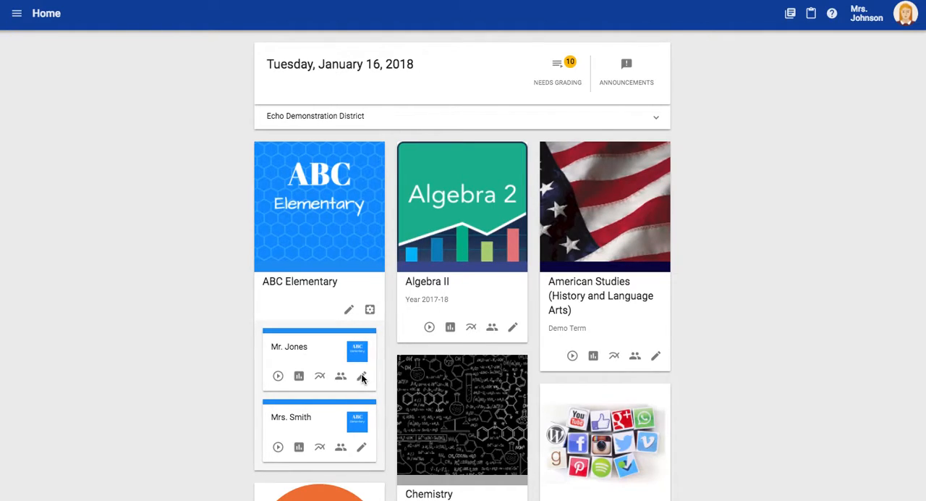
mouse_move(362, 376)
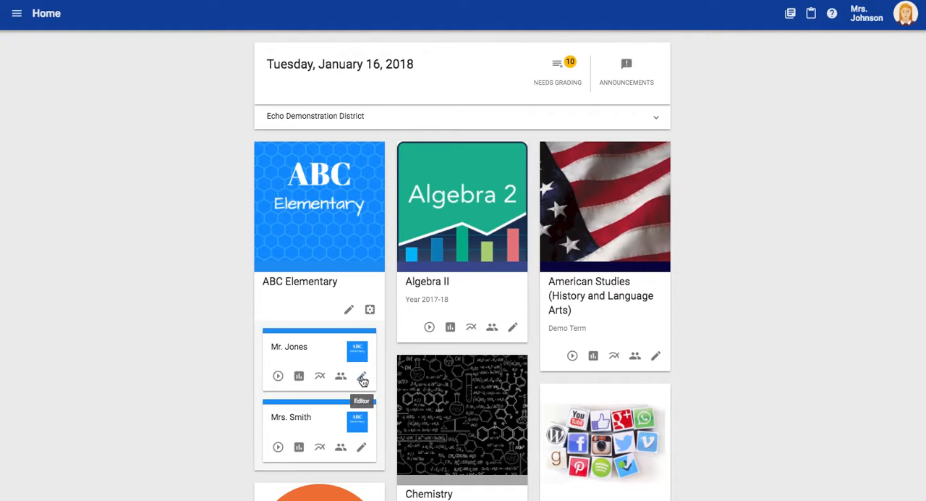
- Enter Mr. Jones's course editor and dismiss the edit-location prompt
click(362, 376)
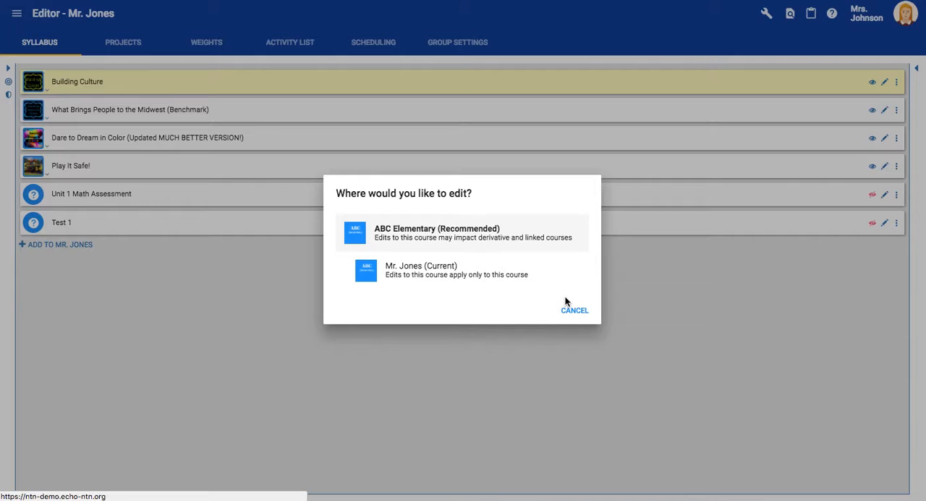
click(575, 309)
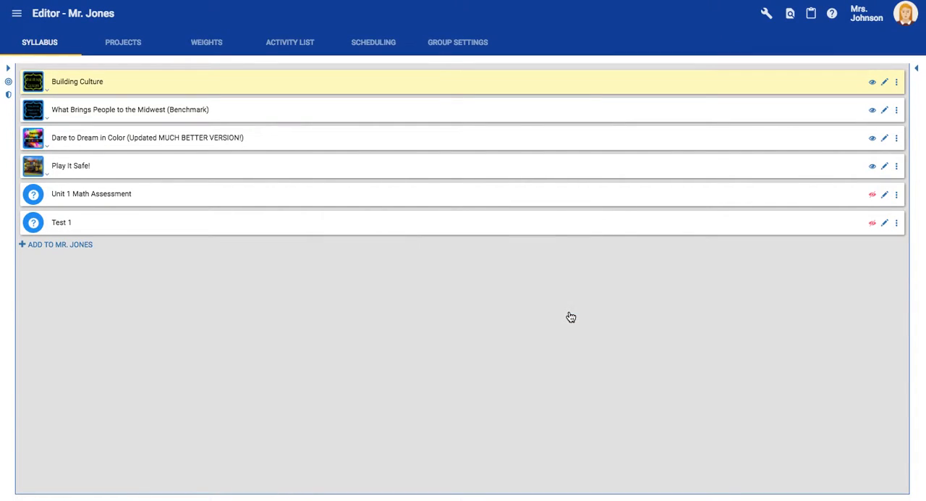
mouse_move(81, 168)
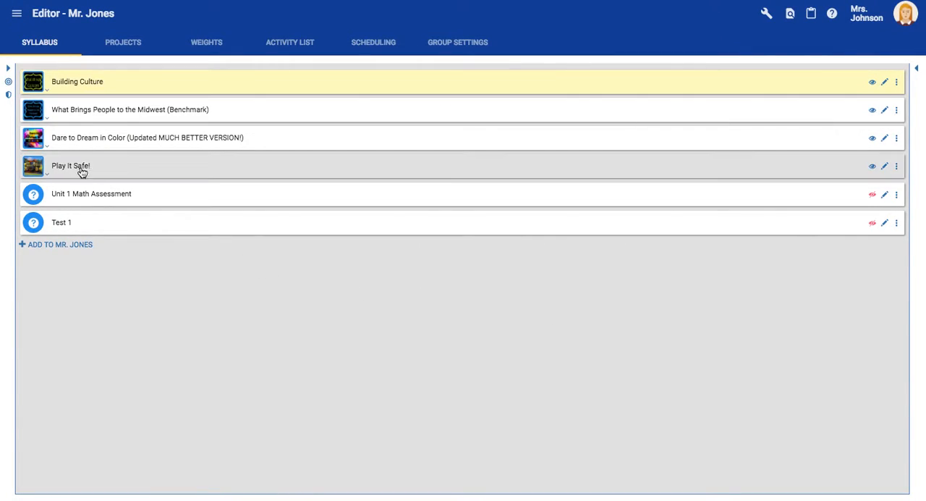
mouse_move(127, 180)
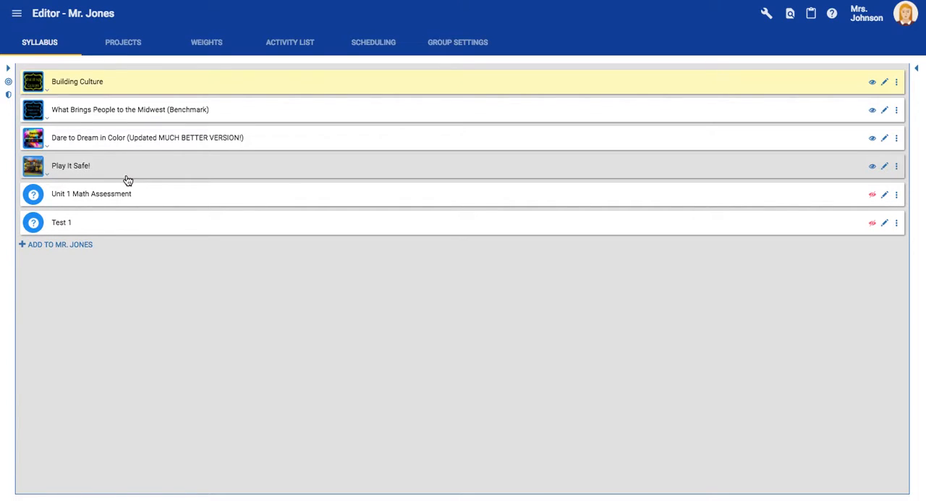
mouse_move(897, 164)
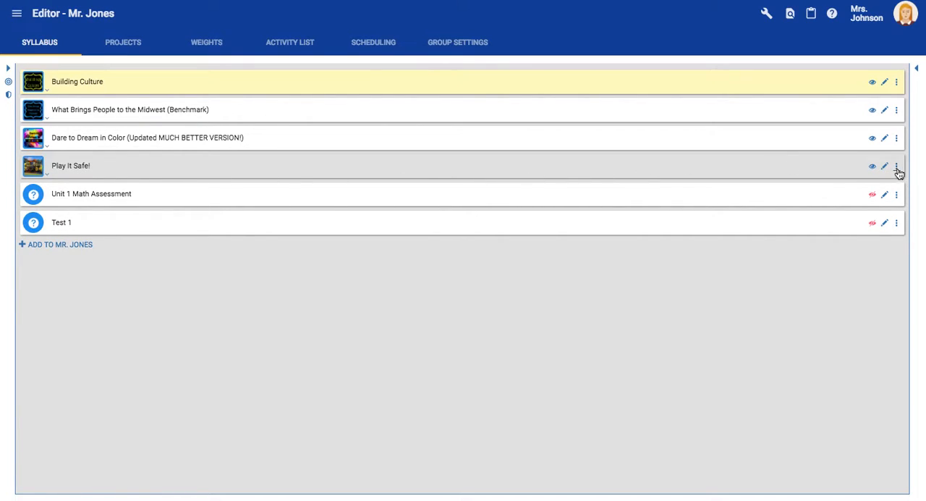
- Show the My Library side panel beside Mr. Jones's syllabus
click(897, 164)
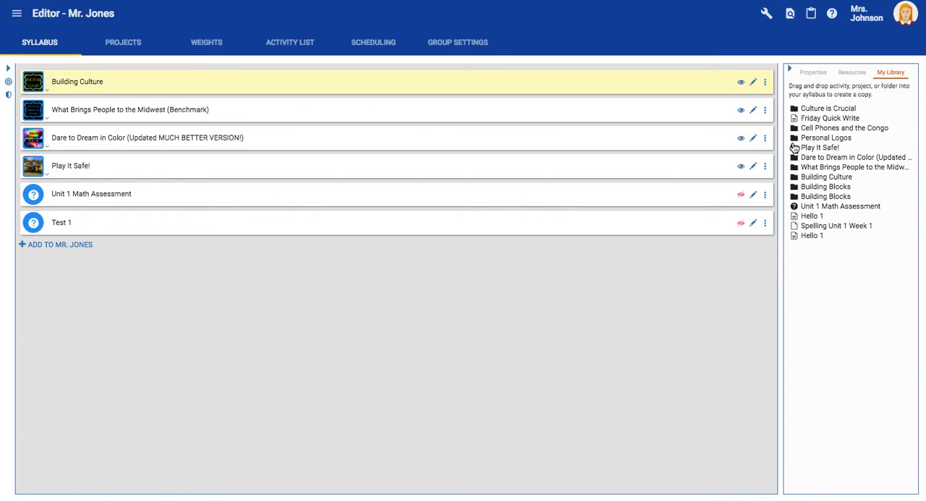
mouse_move(828, 153)
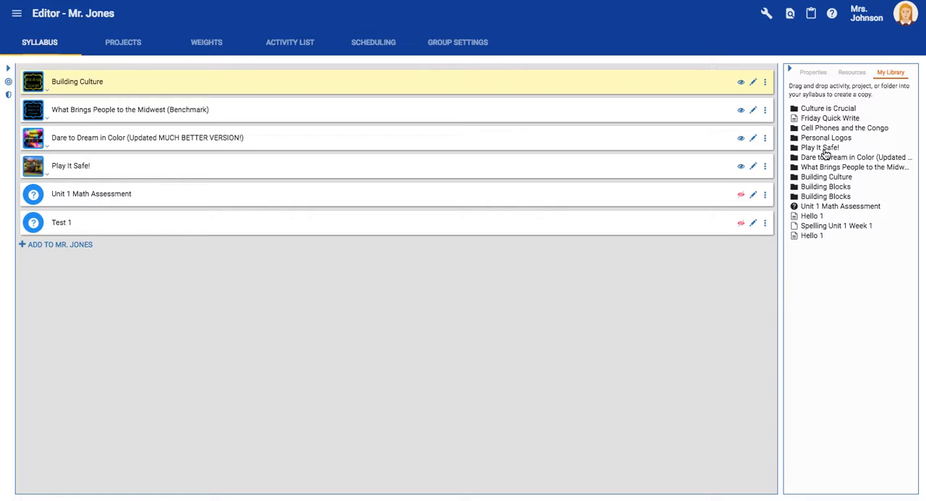
mouse_move(586, 273)
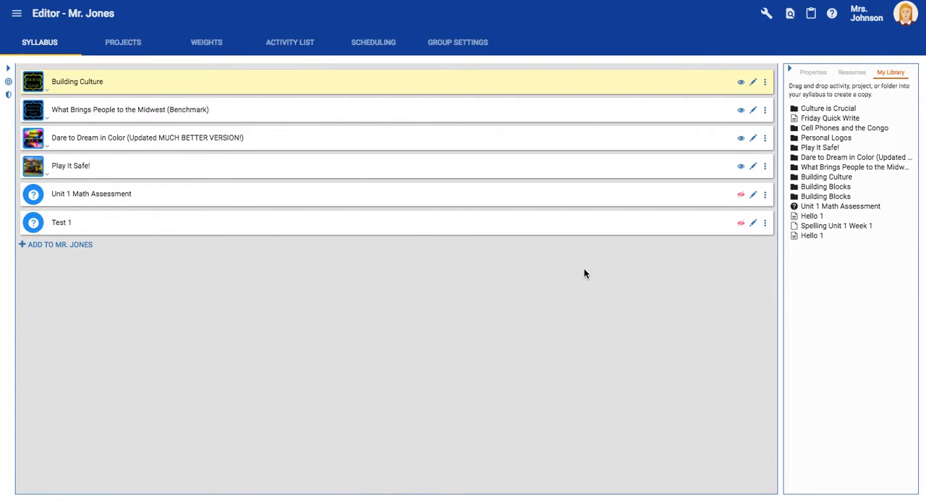
- Go to Community My Library and bring up the actions menu for Play It Safe!
click(18, 13)
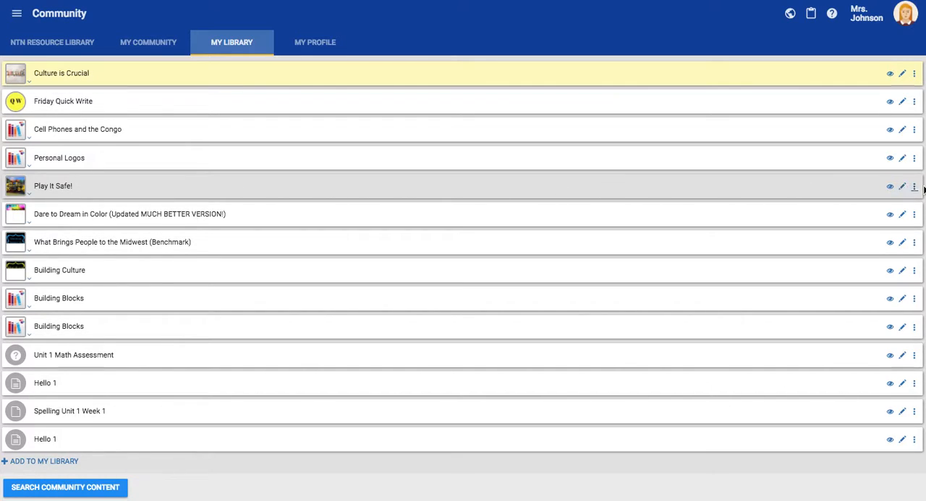
click(914, 185)
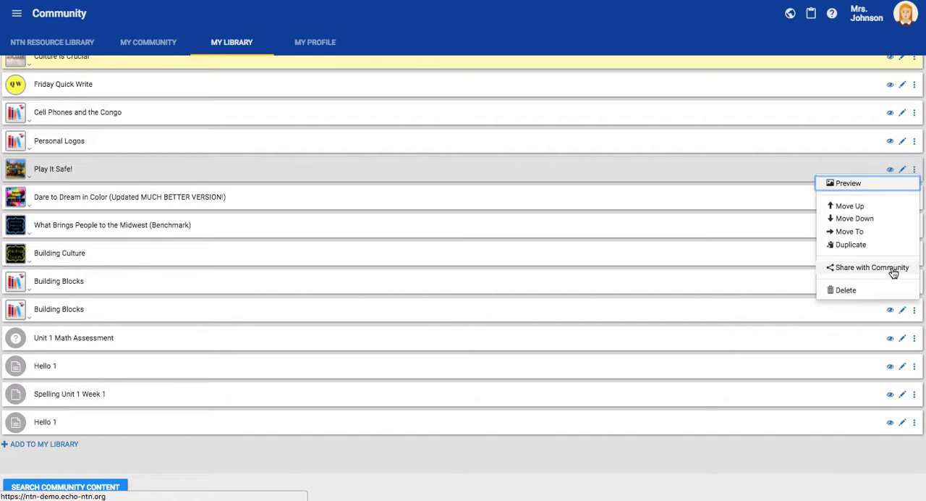
mouse_move(532, 45)
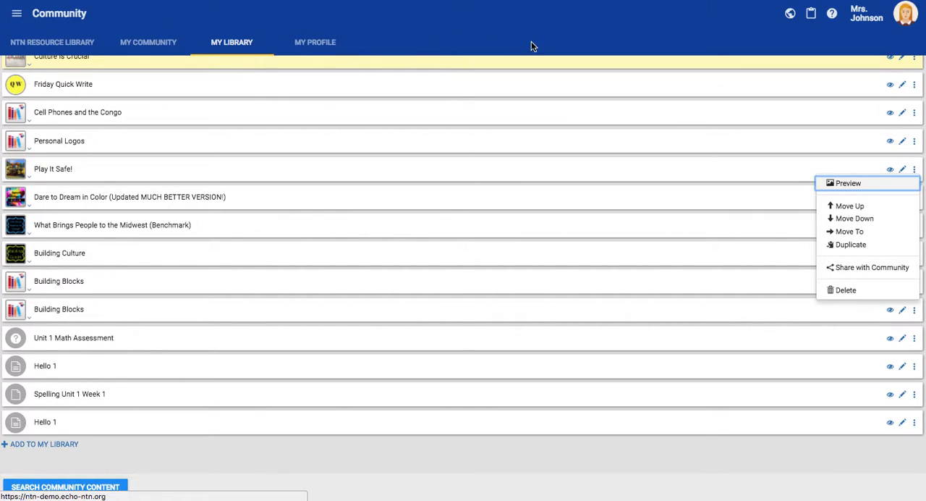
mouse_move(310, 153)
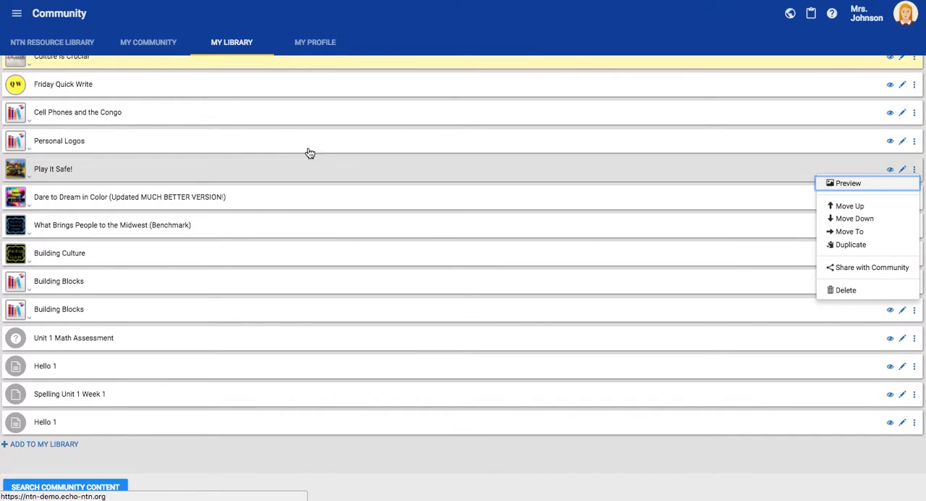
- Reach the Community Search page via My Community's Discover Content
click(148, 42)
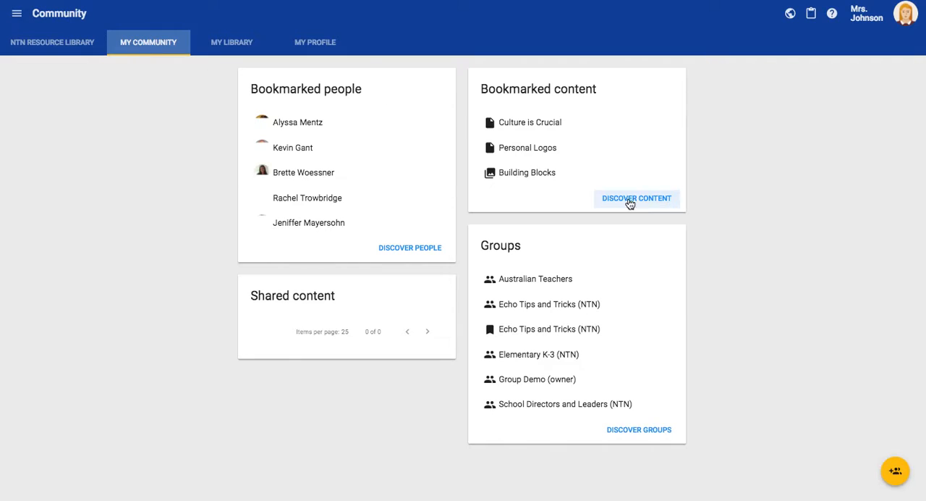
click(637, 197)
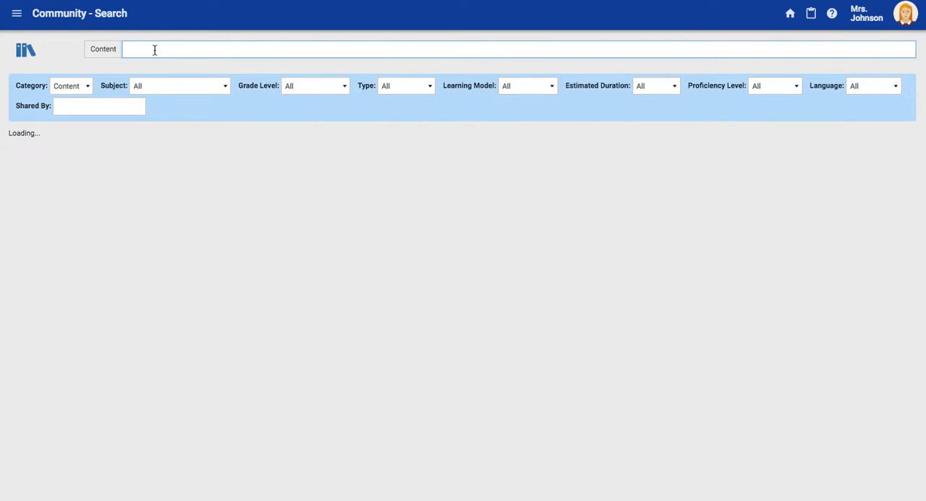
- Search community content for 'Play it Safe' and view the first Play It Safe! result
text(Play it Sa)
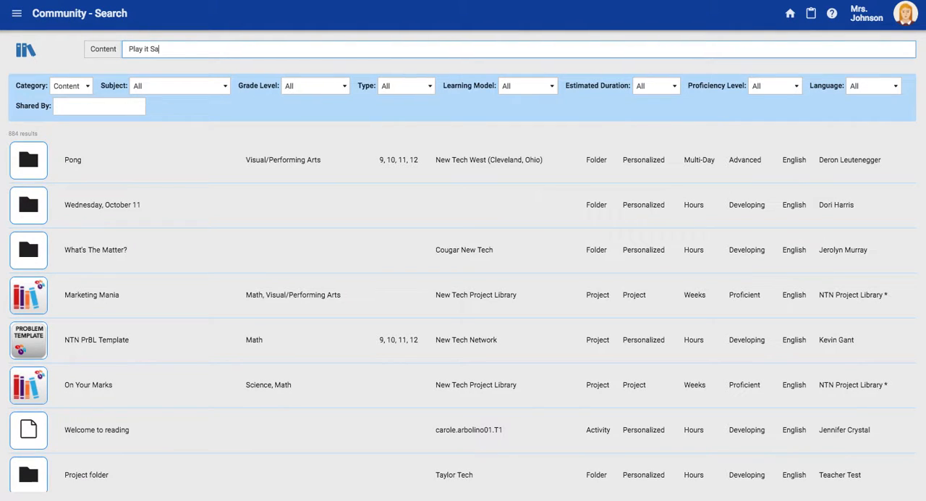
text(fe)
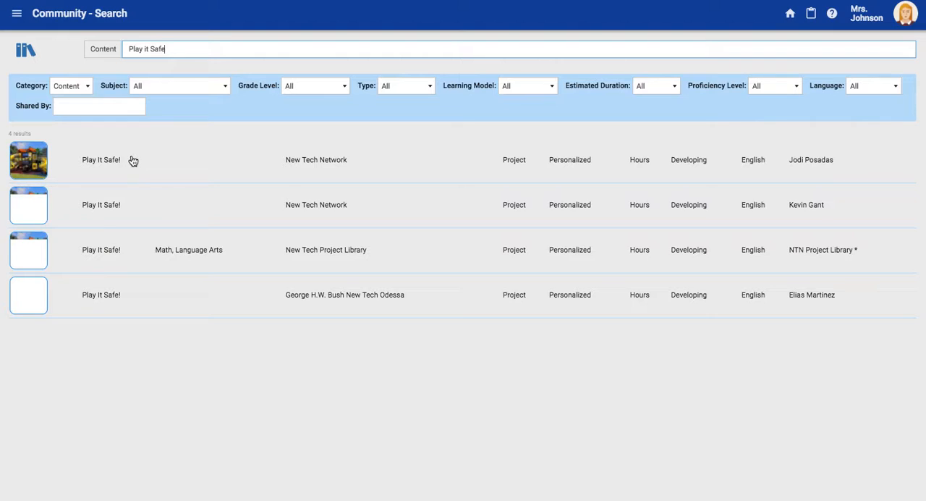
click(102, 159)
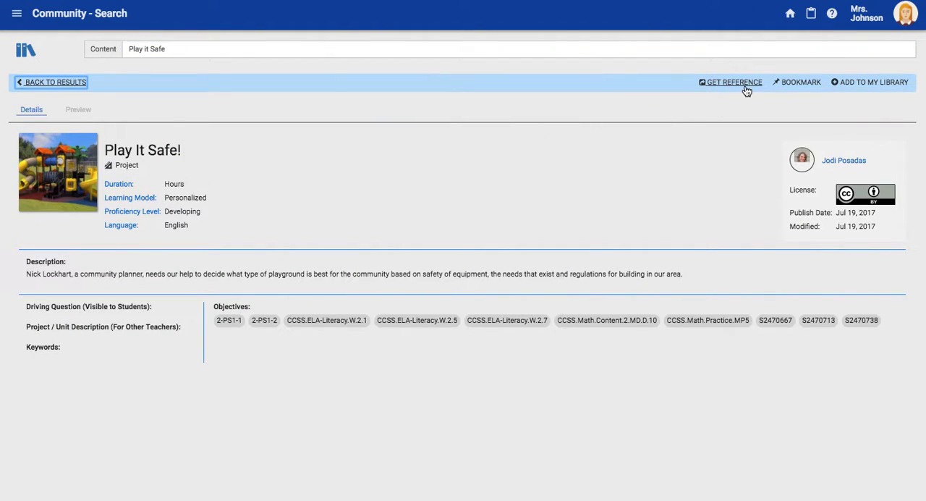
click(734, 81)
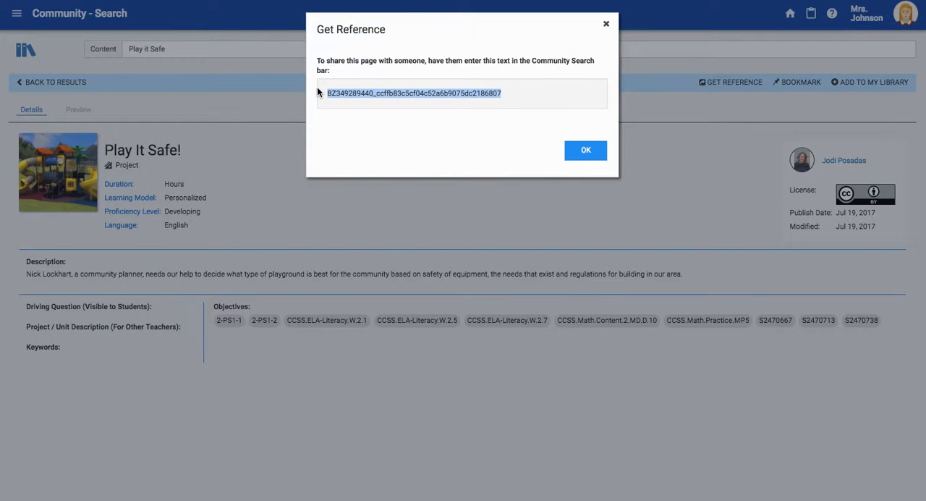
mouse_move(584, 151)
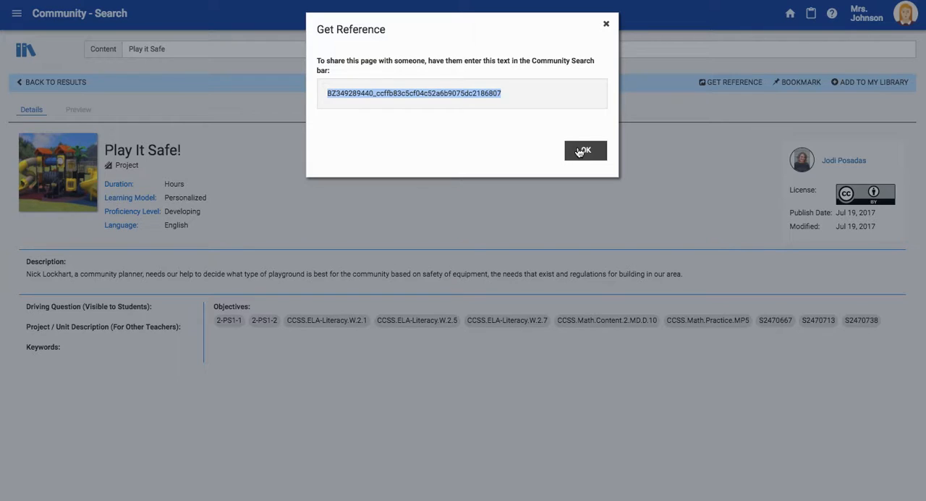
click(584, 151)
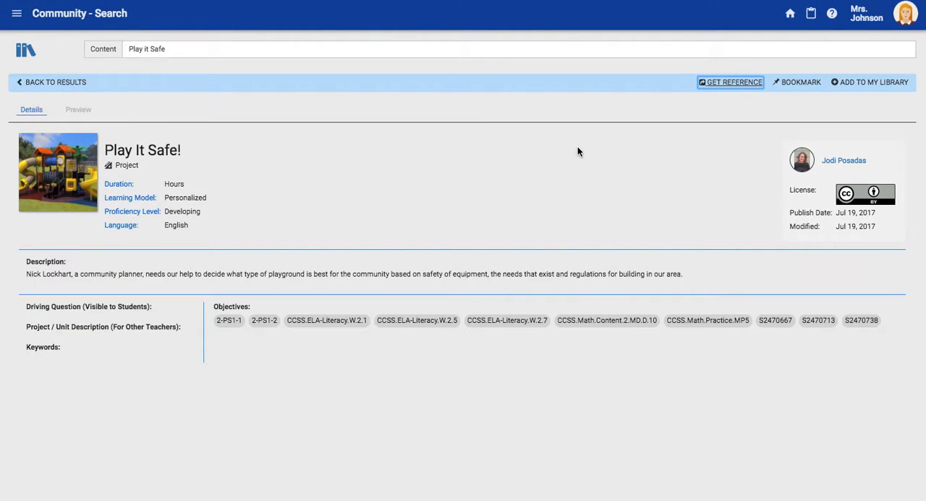